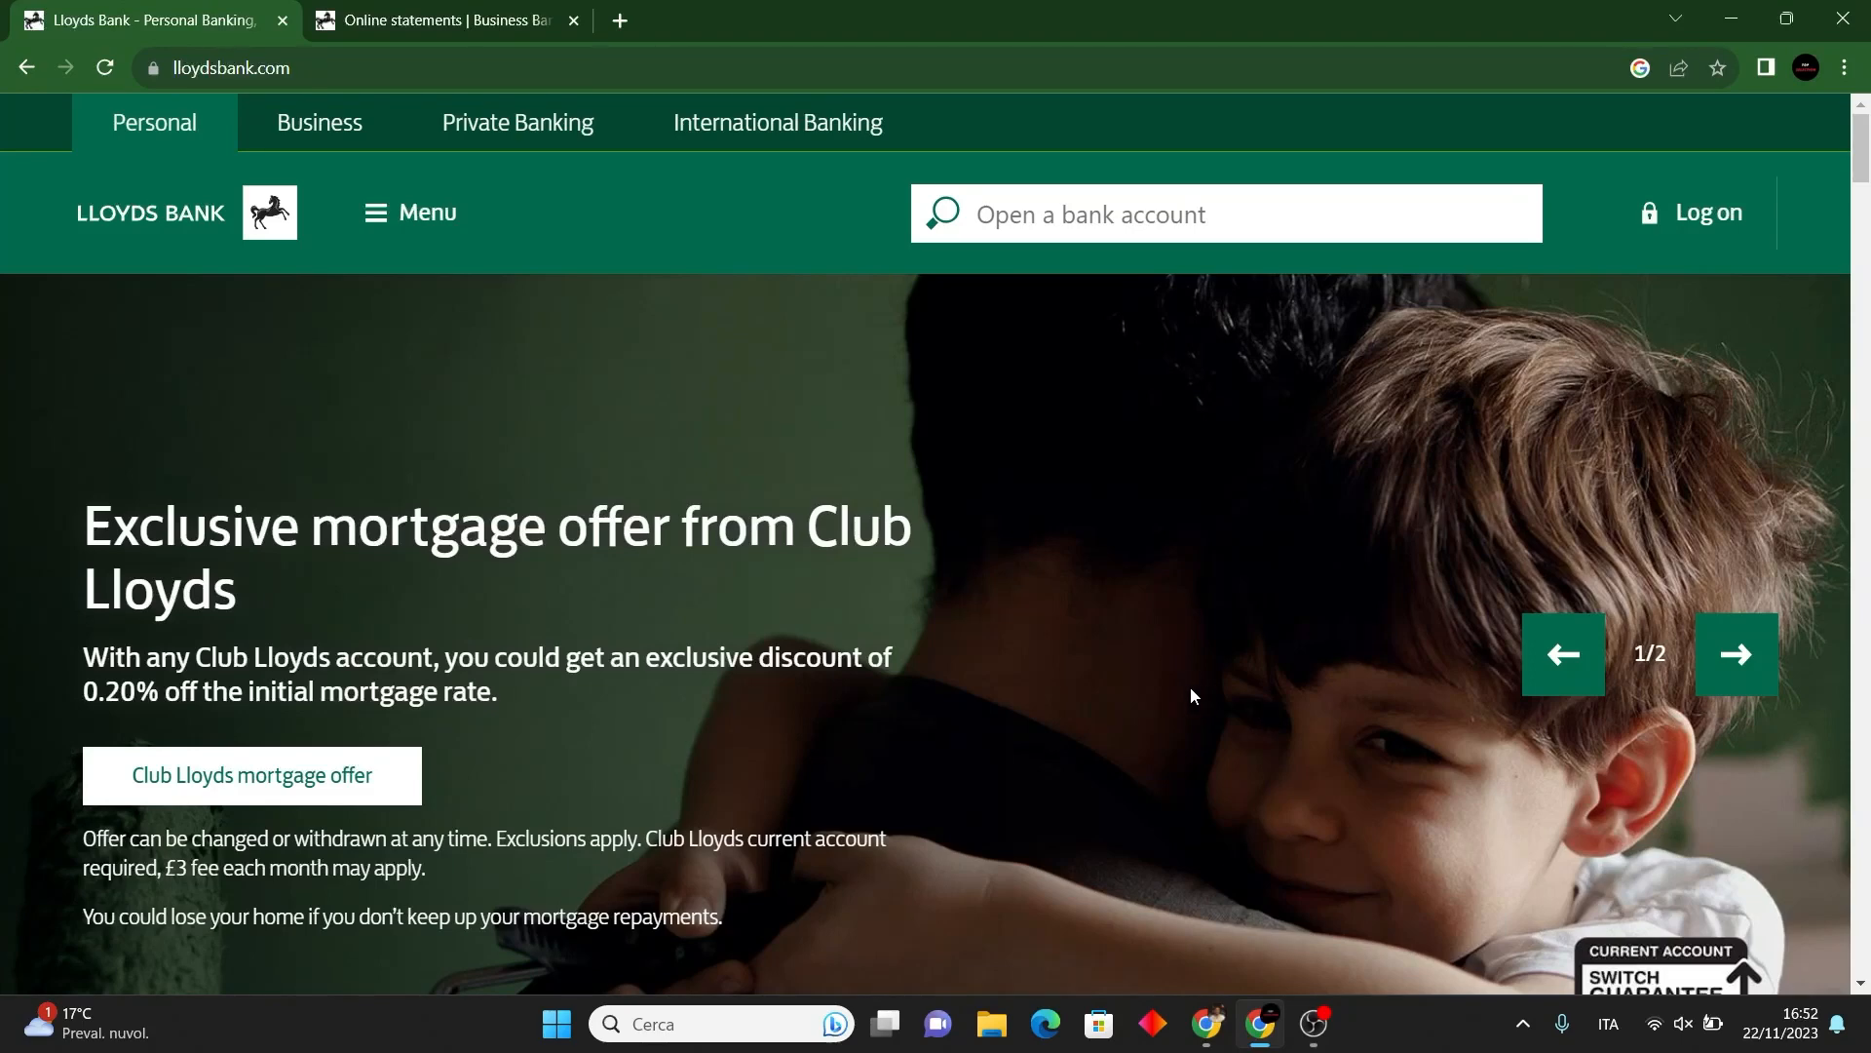
{"action": "mouse_move", "coordinate": [1224, 663]}
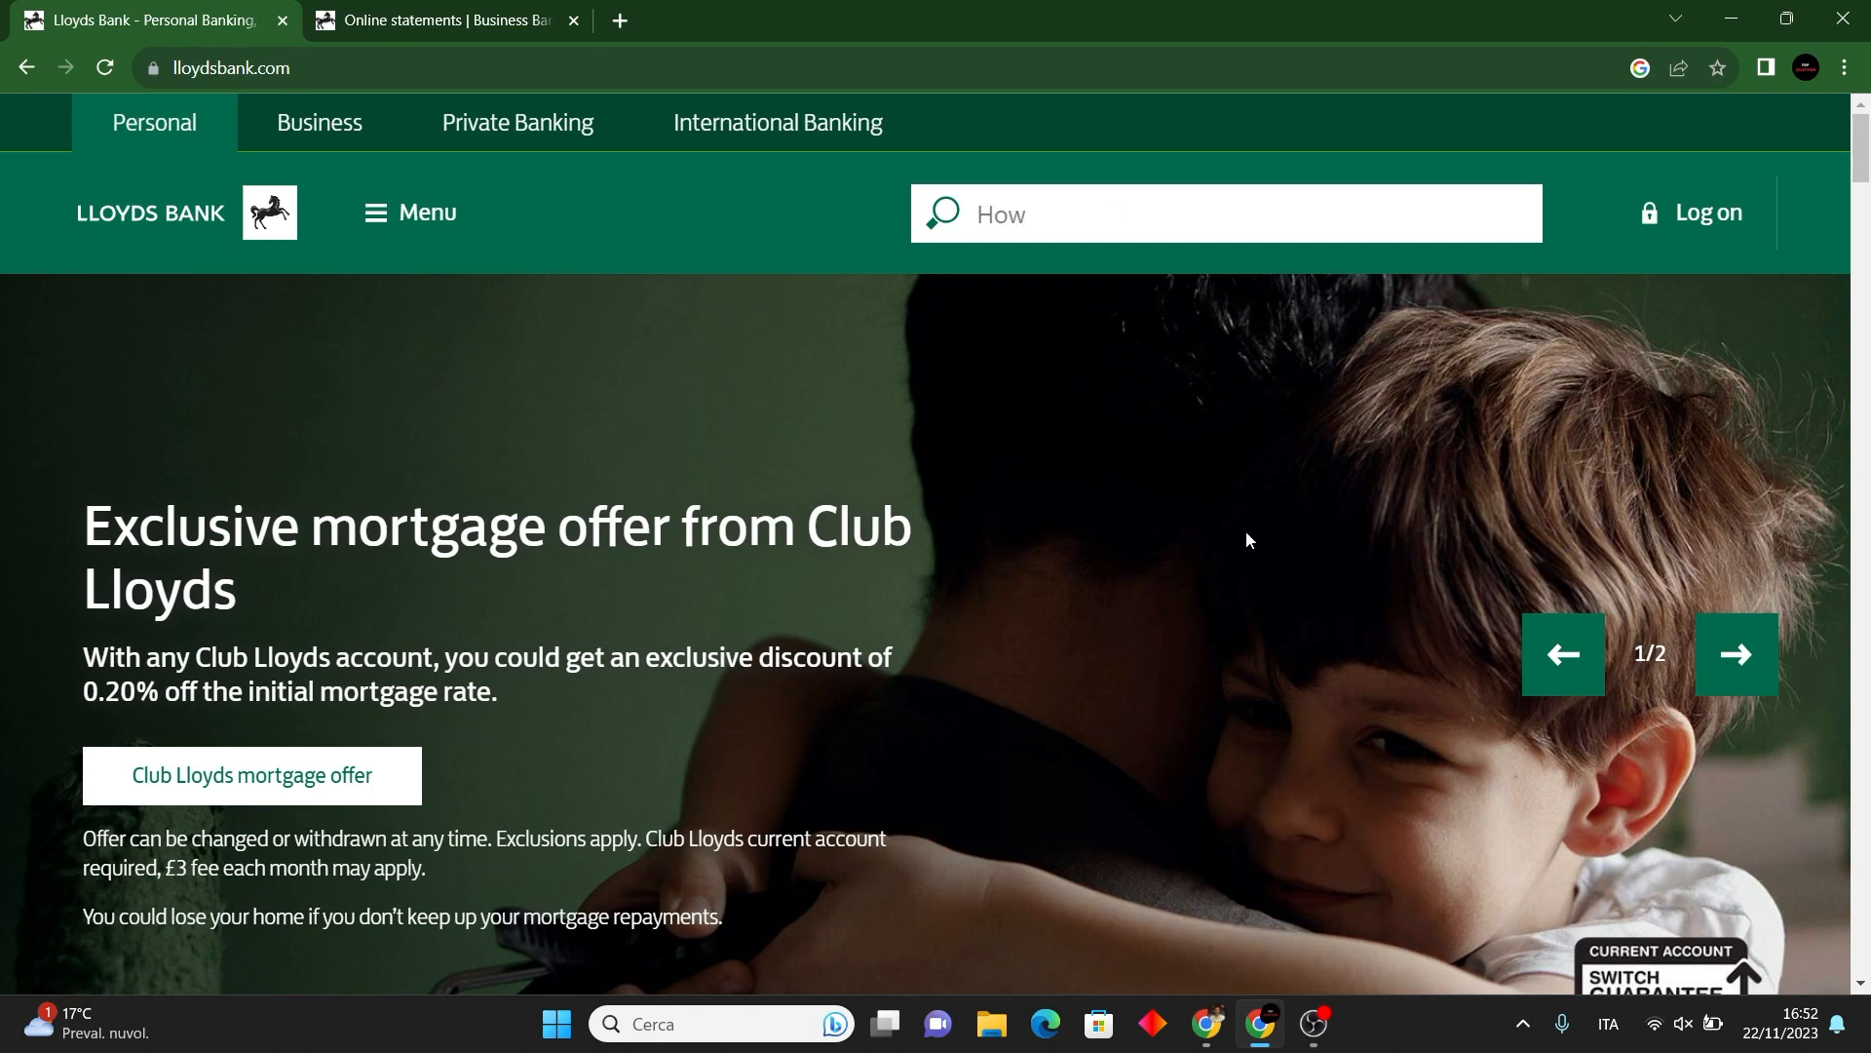
Switch to the 'Online statements | Business Banking' tab and clear the accidental text selection.
{"action": "left_click", "coordinate": [439, 21]}
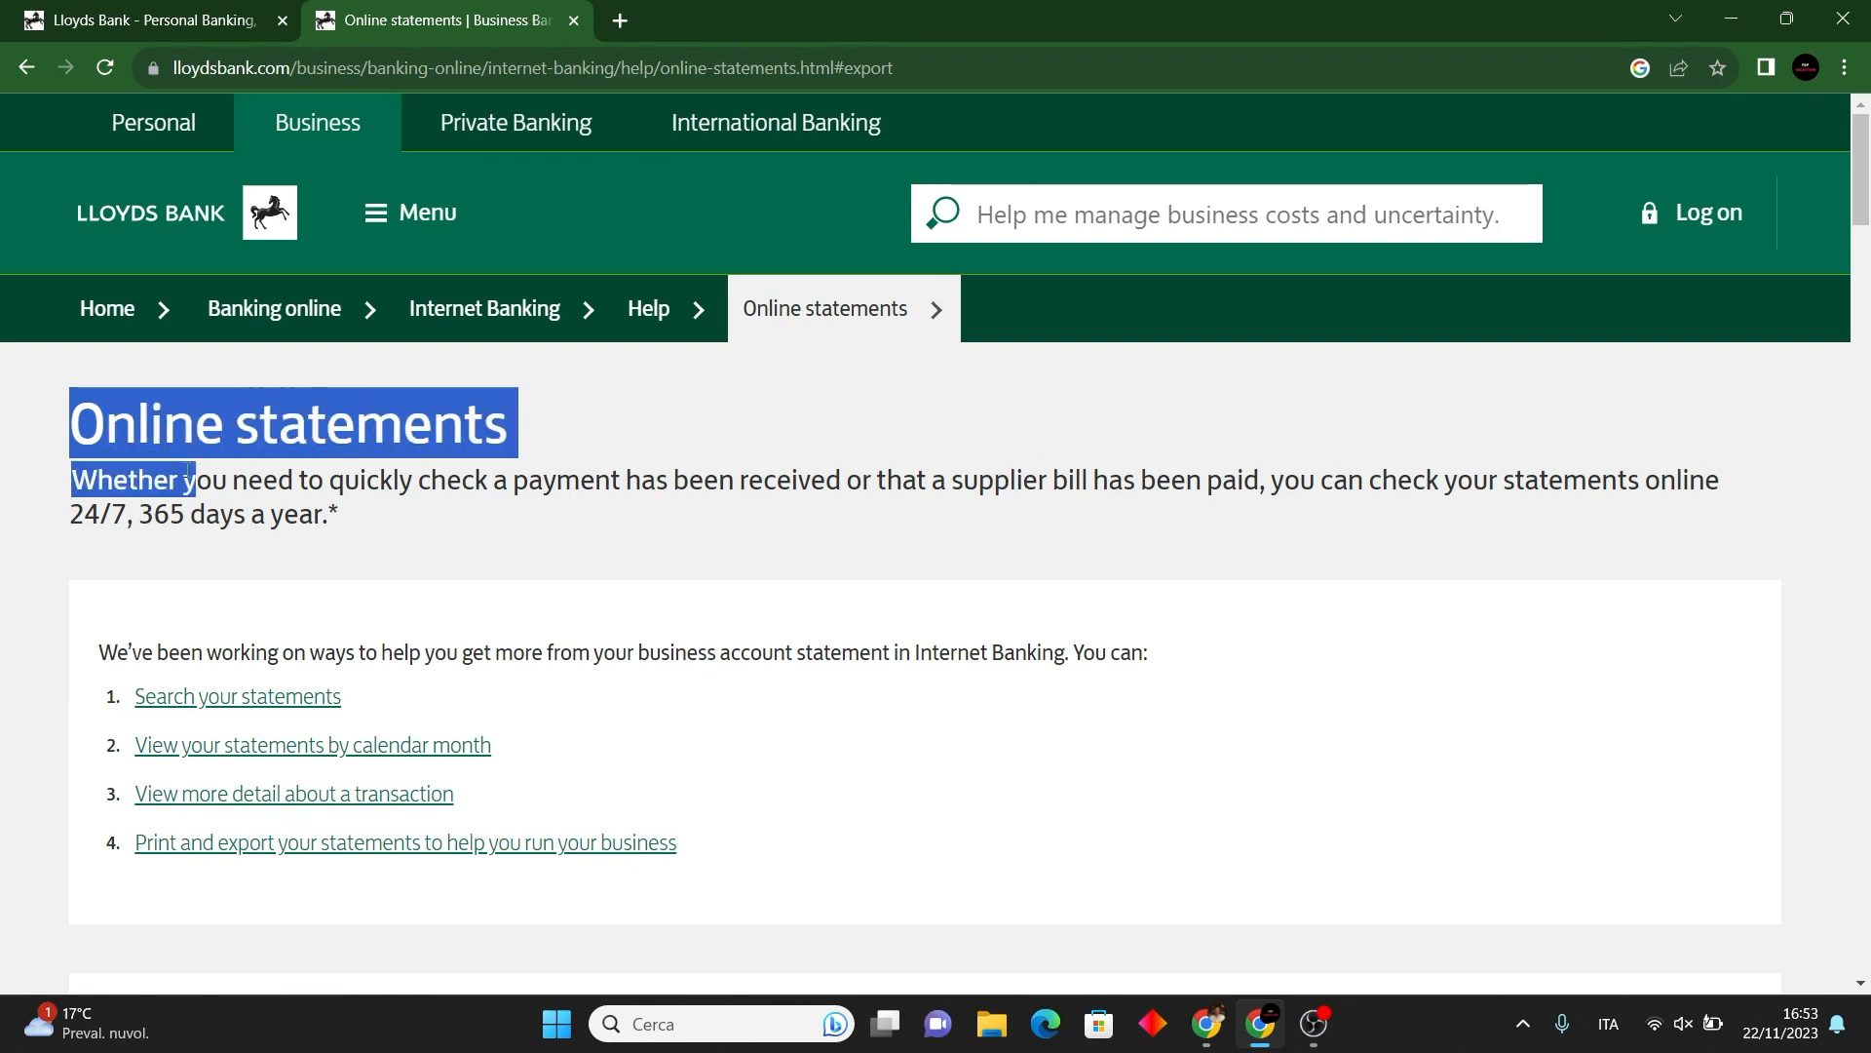
{"action": "left_click", "coordinate": [452, 371]}
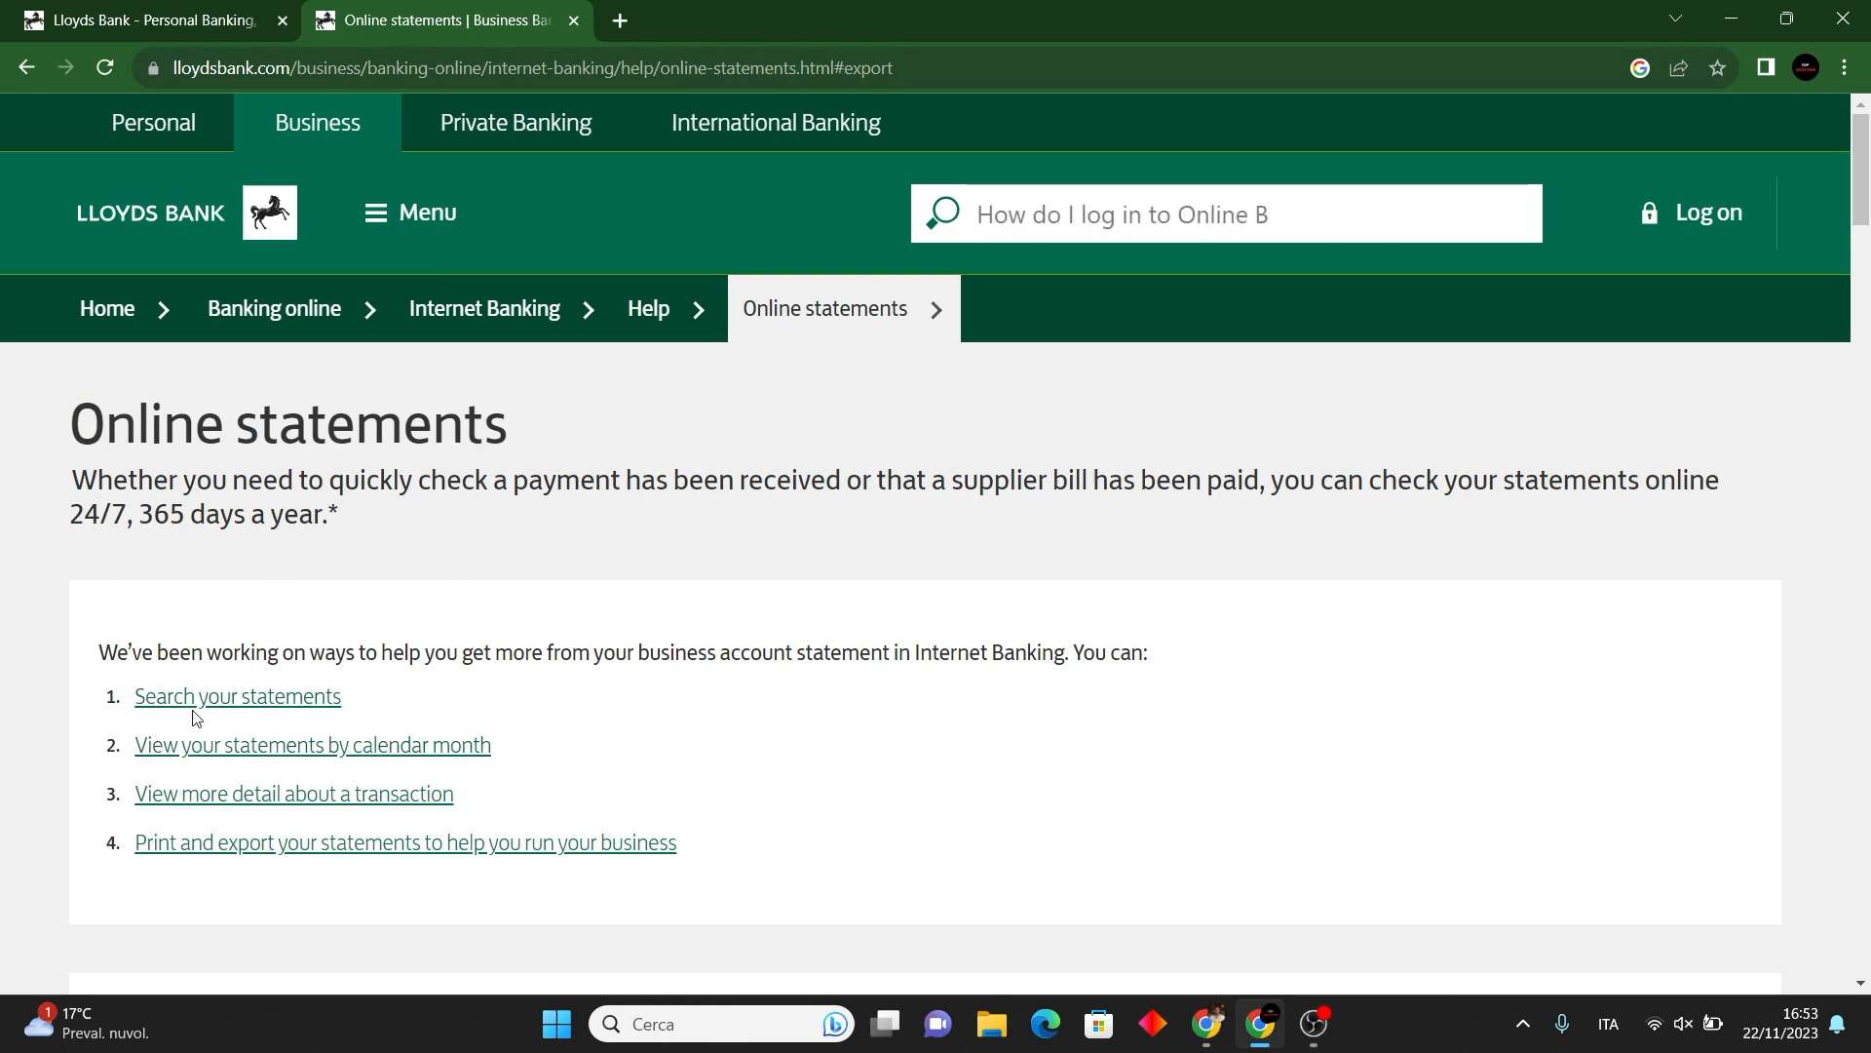
{"action": "mouse_move", "coordinate": [257, 855]}
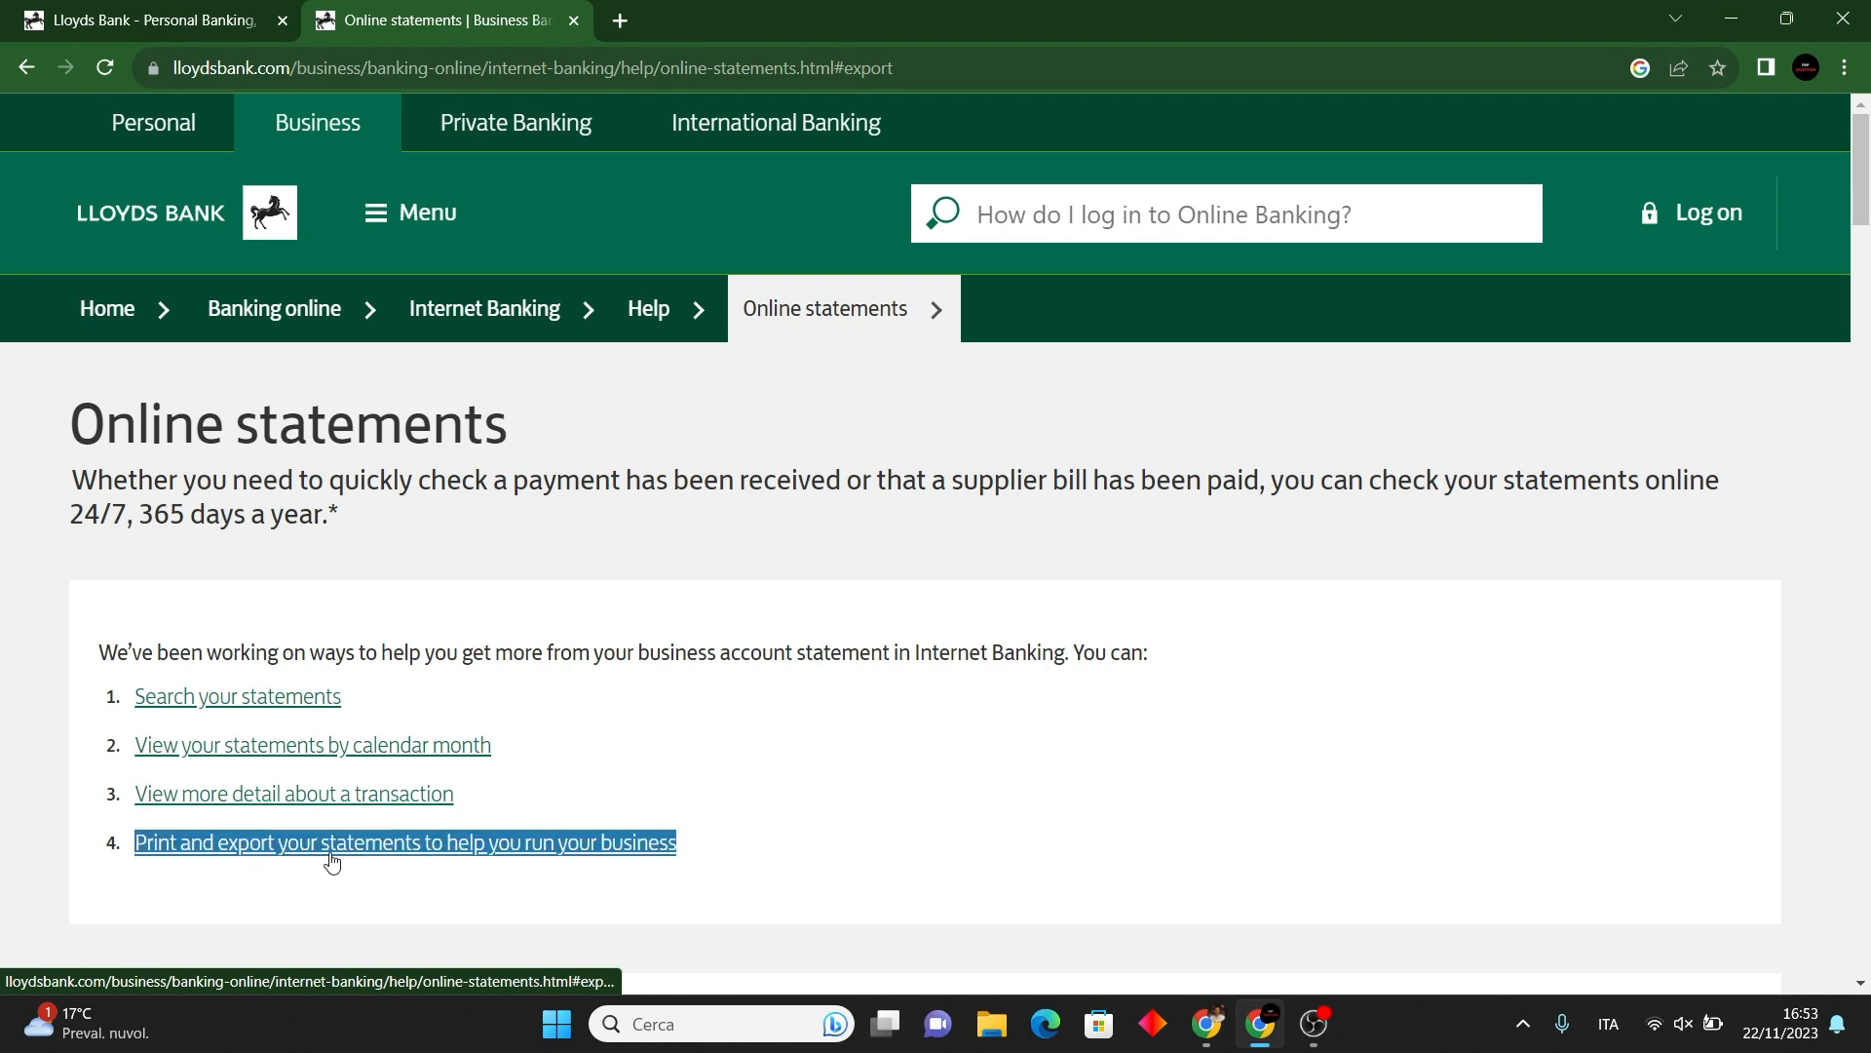
Jump to section 4, 'Print and export your statements', and scroll to the Statement options image.
{"action": "left_click", "coordinate": [405, 842]}
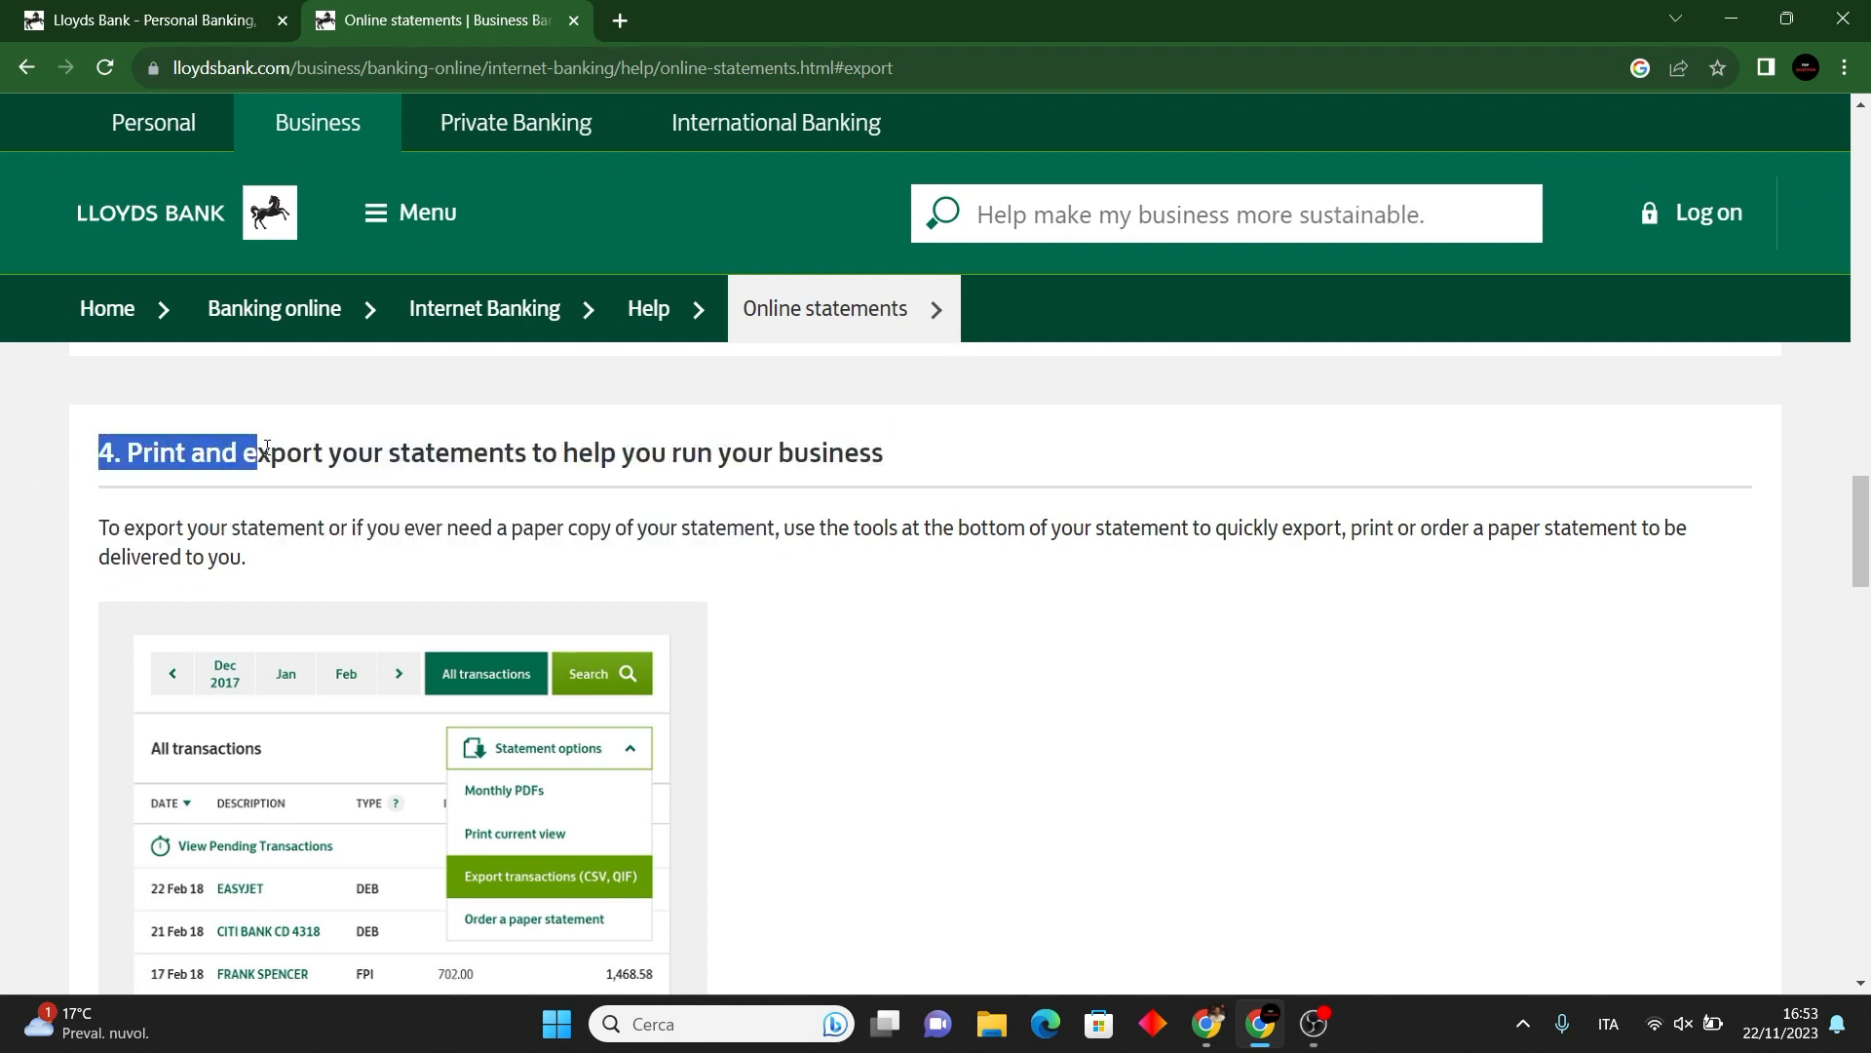
{"action": "left_click", "coordinate": [68, 543]}
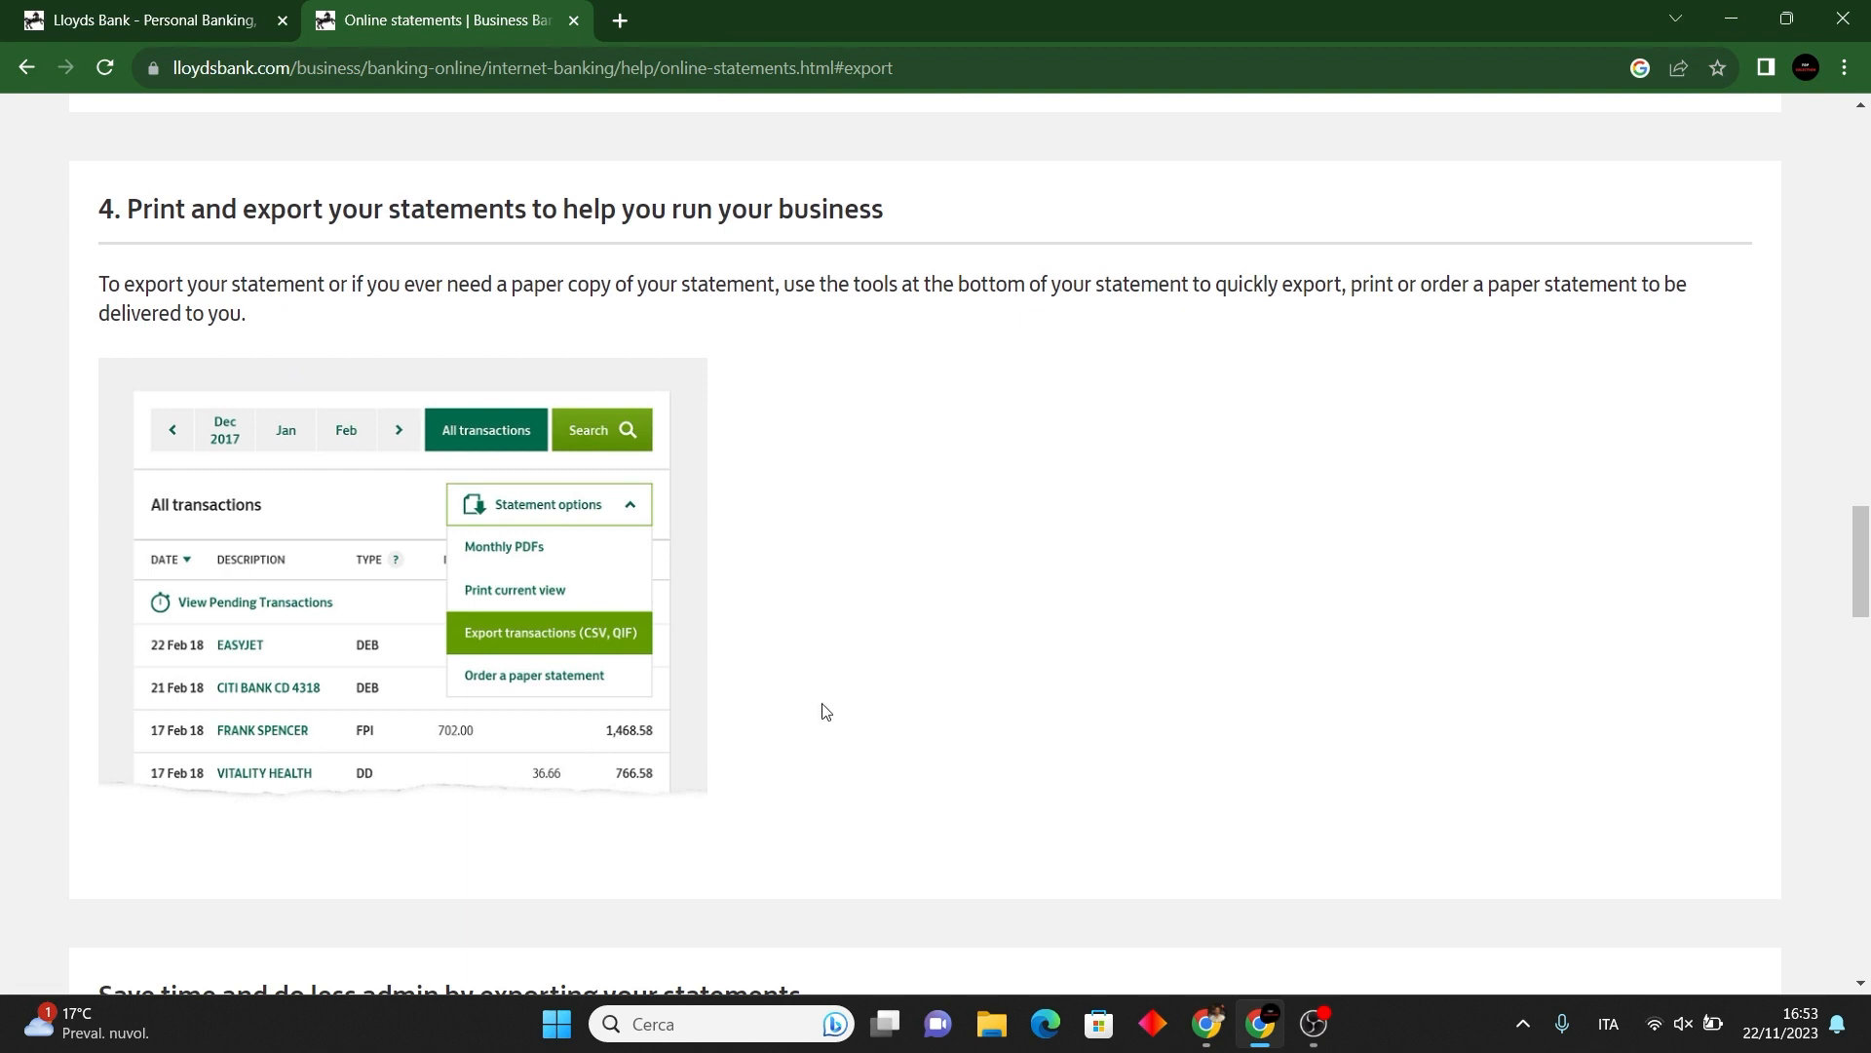
{"action": "mouse_move", "coordinate": [426, 557]}
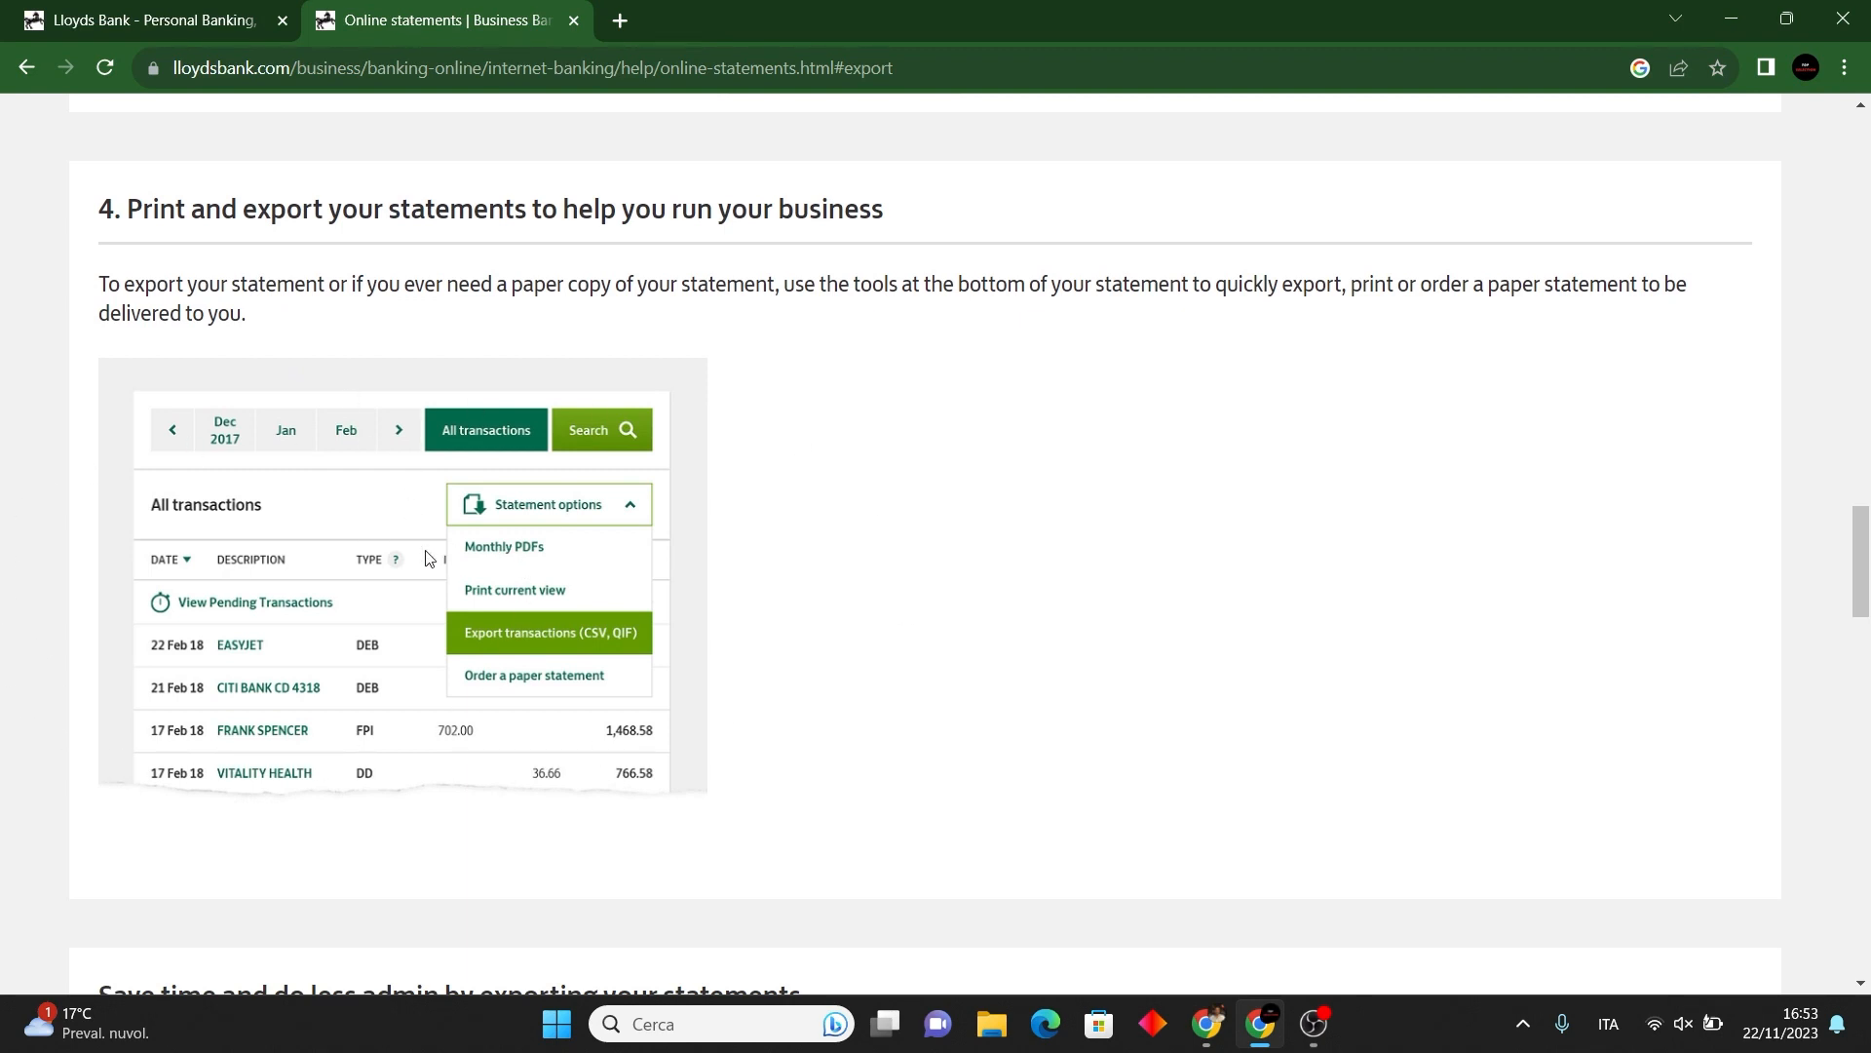
{"action": "mouse_move", "coordinate": [362, 355]}
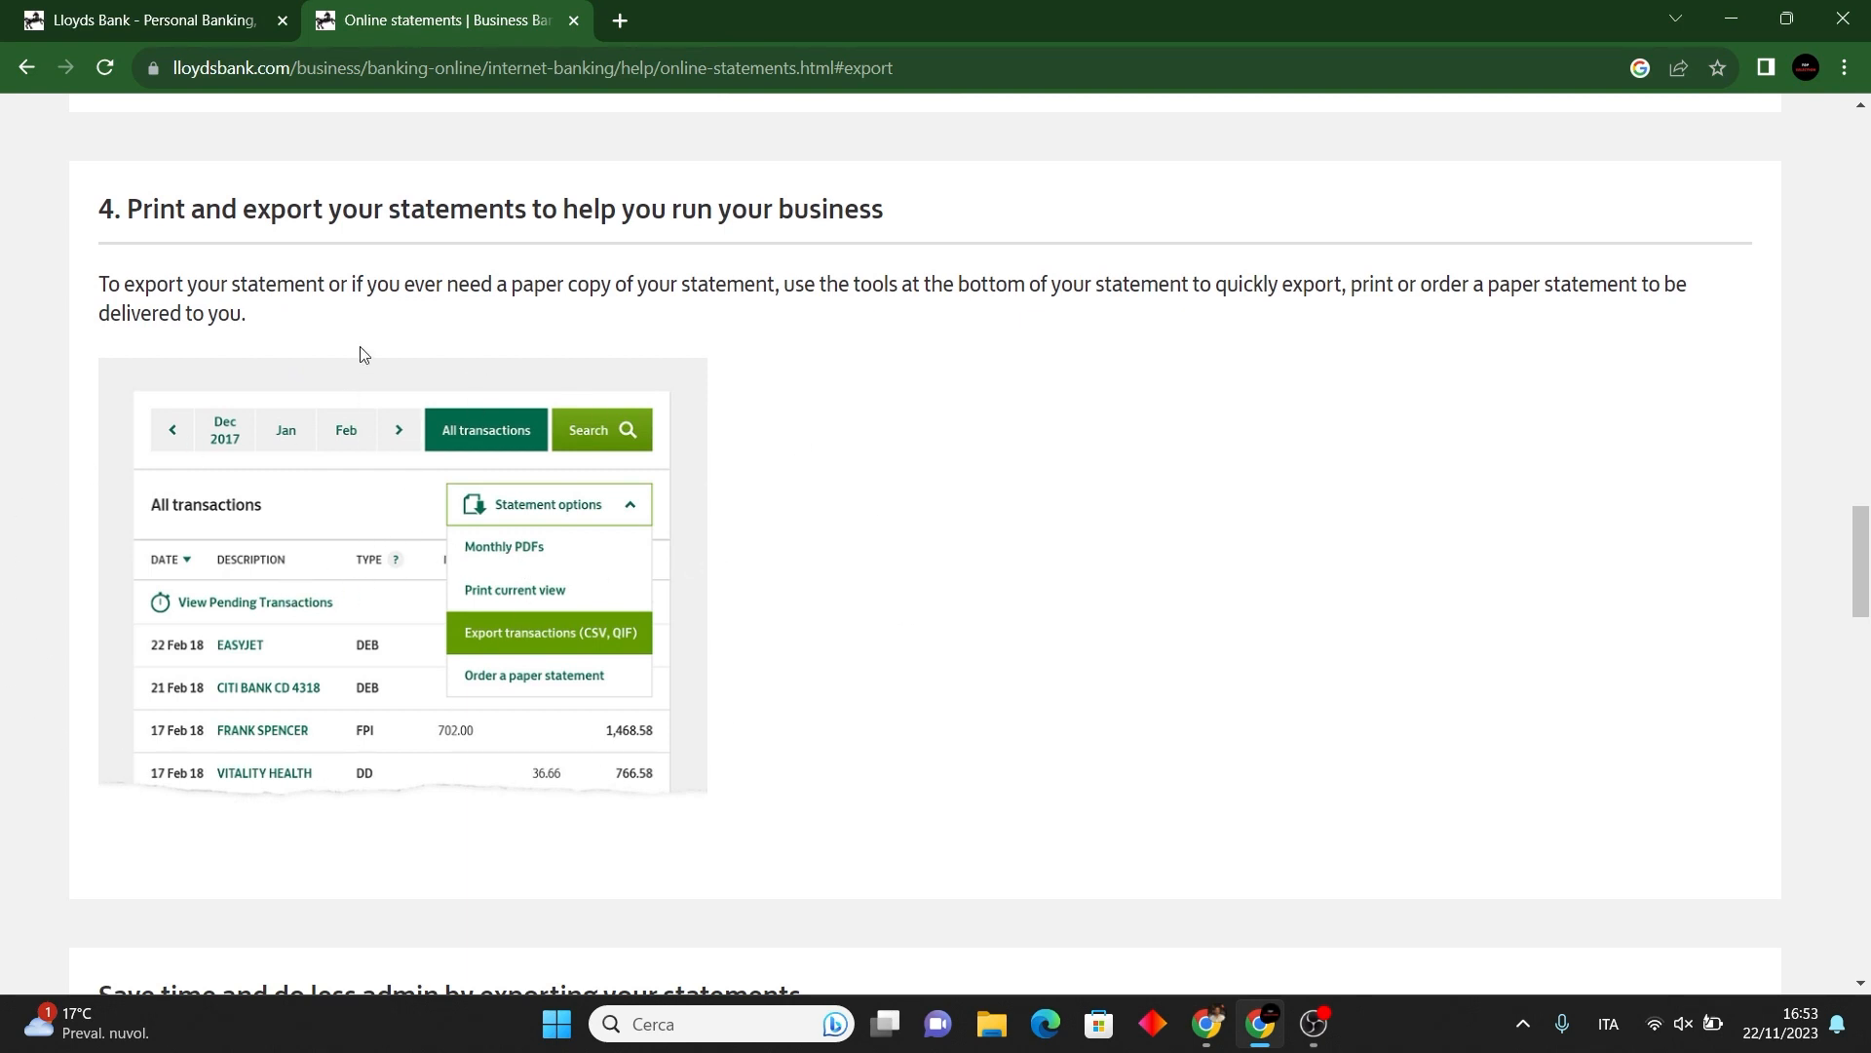
{"action": "scroll", "scroll_direction": "down", "scroll_amount": 3}
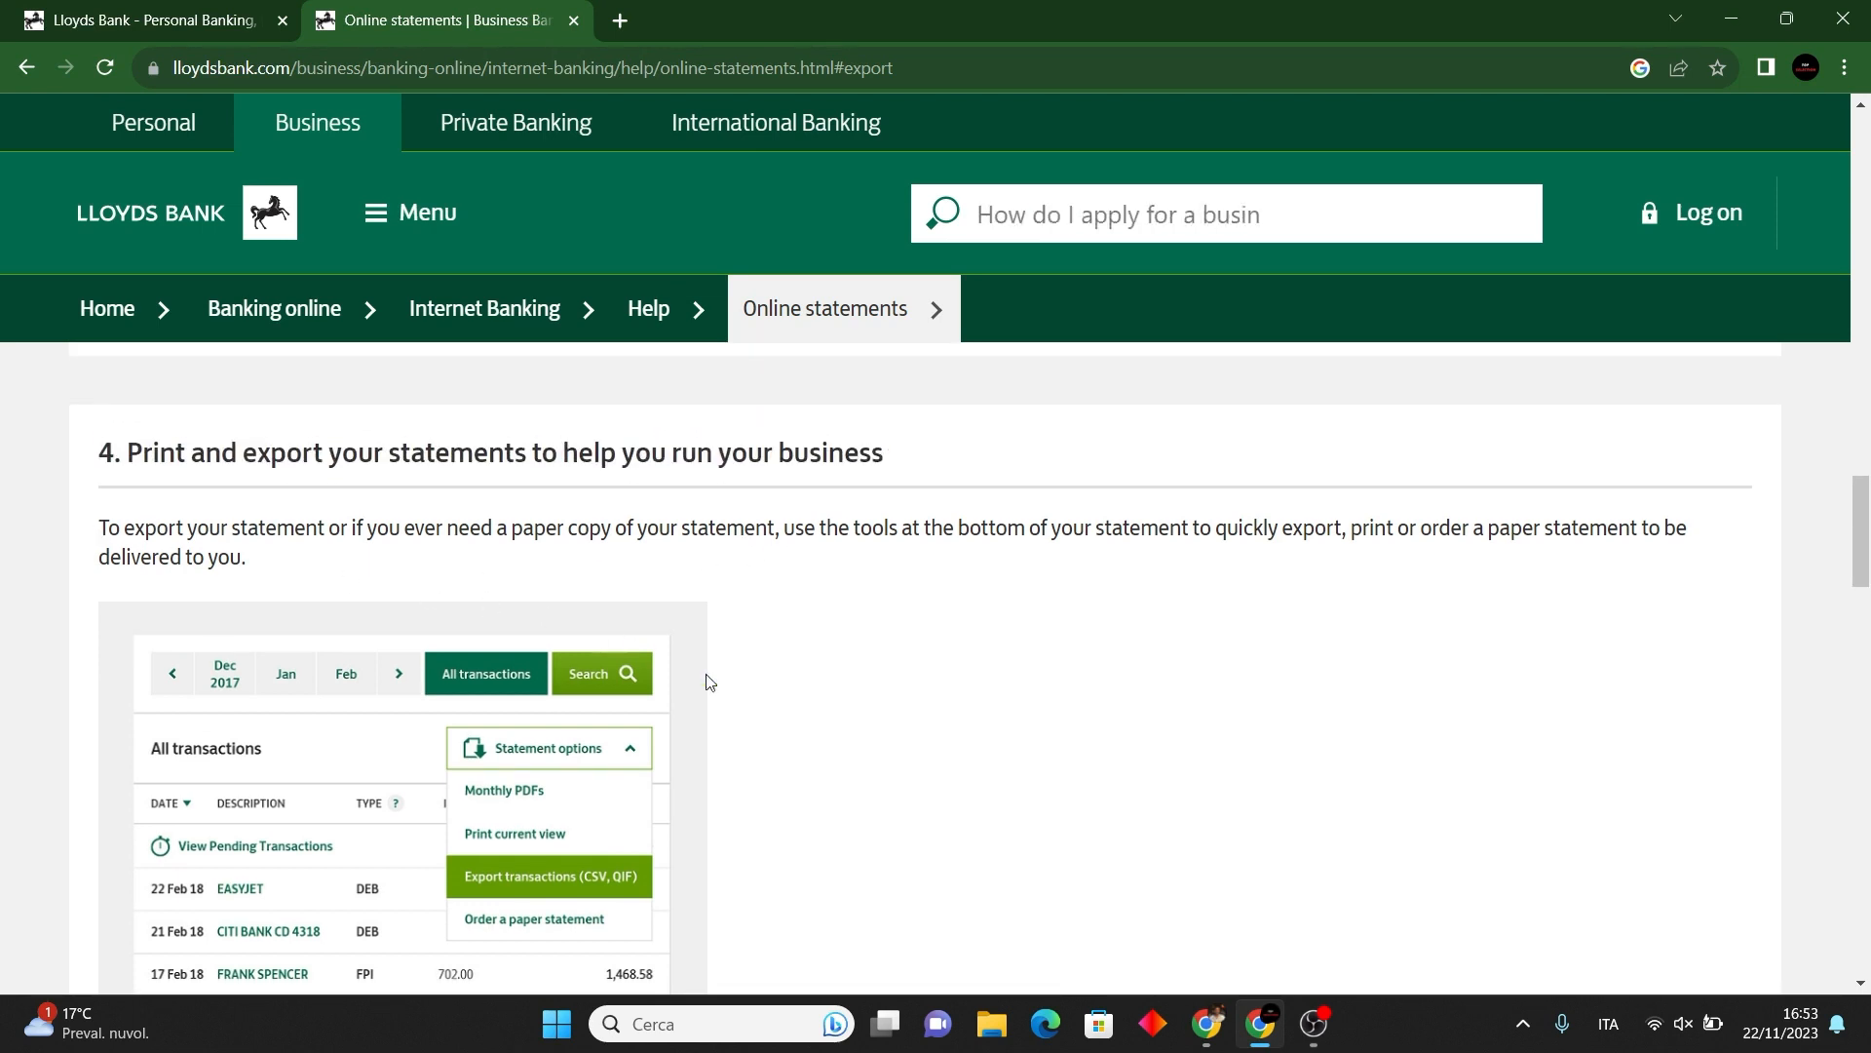
{"action": "scroll", "scroll_direction": "down", "scroll_amount": 3}
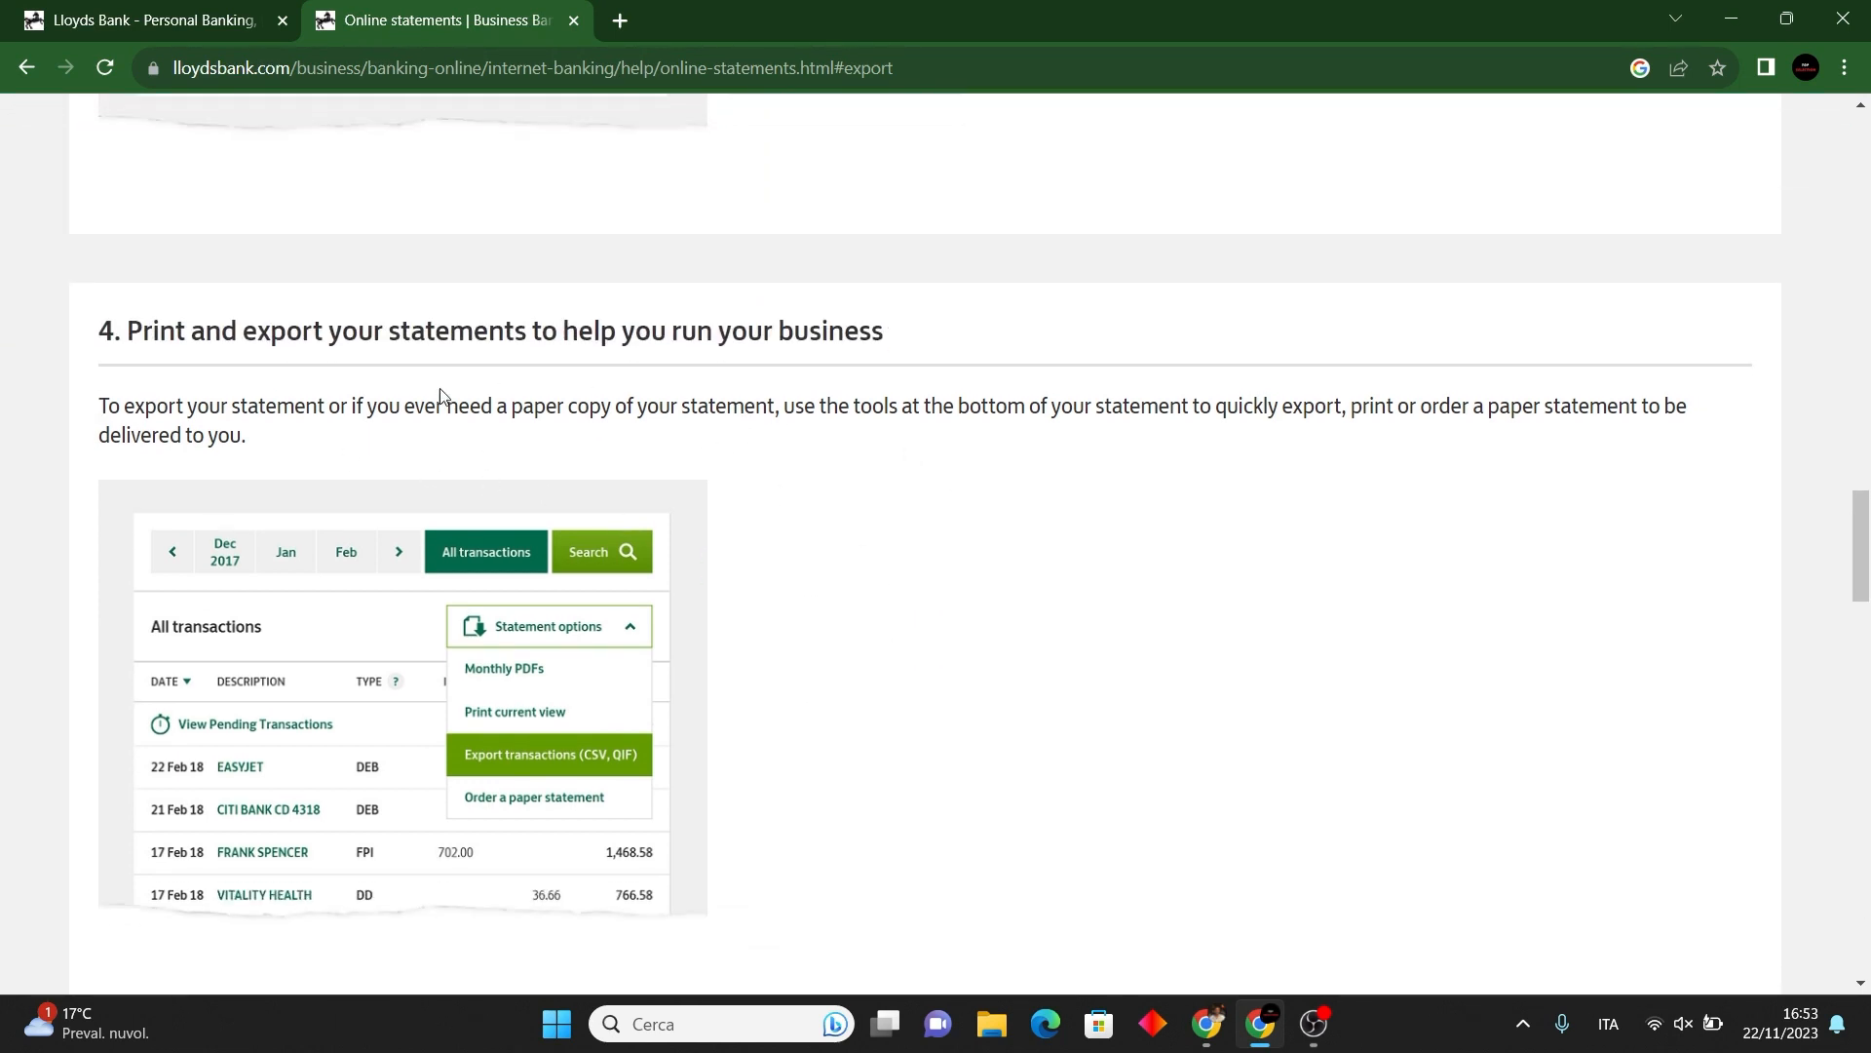
{"action": "scroll", "scroll_direction": "down", "scroll_amount": 3}
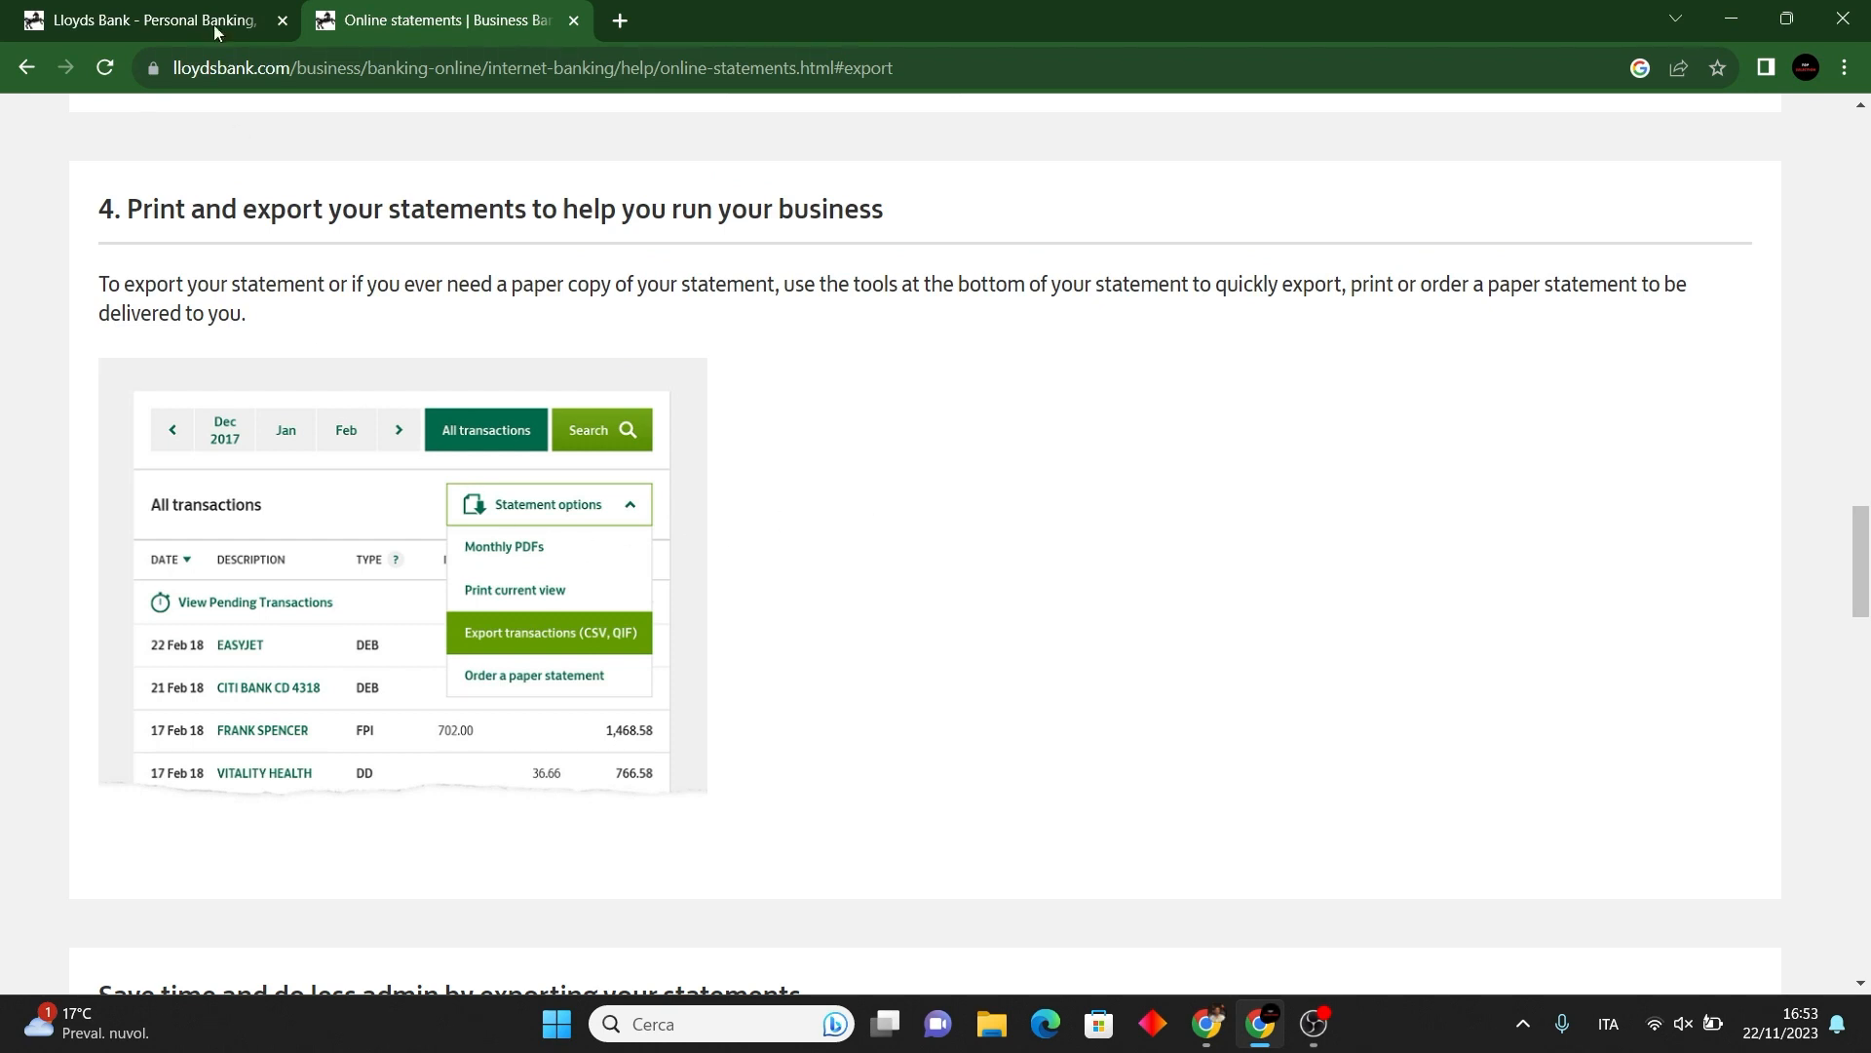
Return to the 'Lloyds Bank - Personal Banking' tab showing the Club Lloyds mortgage offer.
{"action": "left_click", "coordinate": [149, 21]}
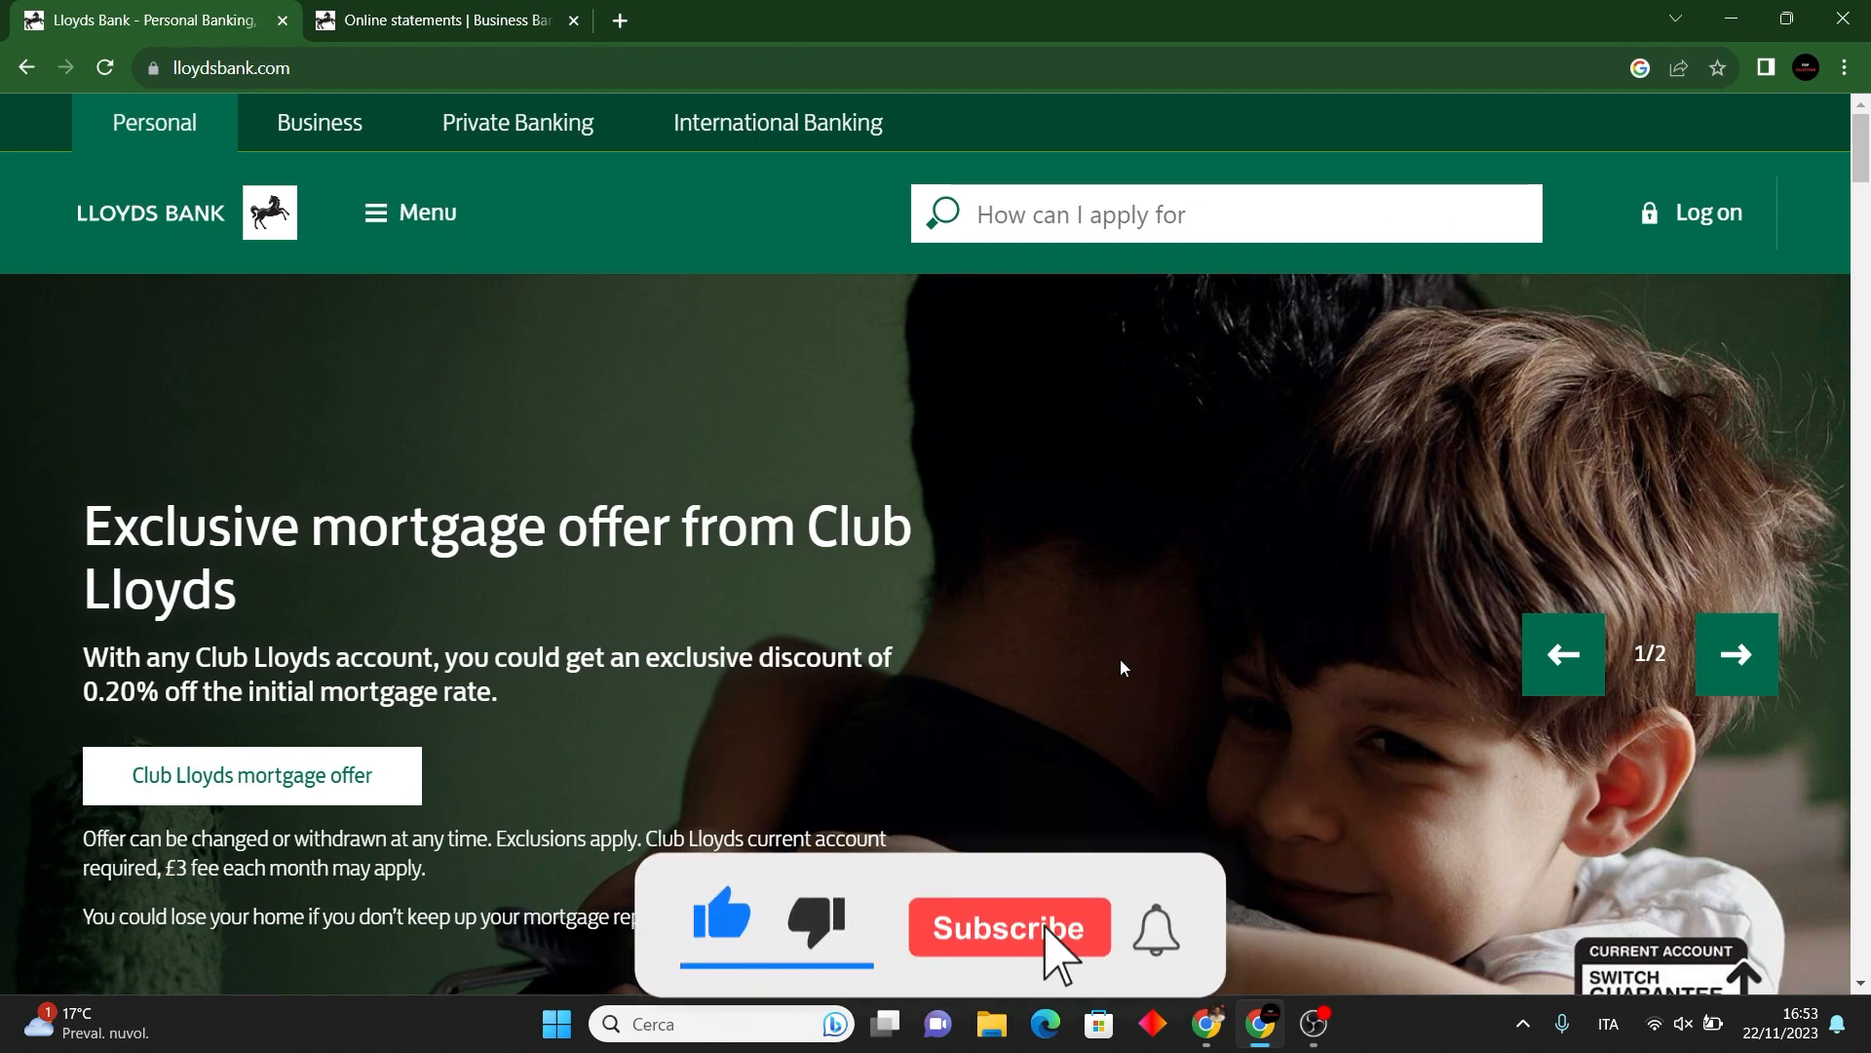
{"action": "left_click", "coordinate": [1009, 927]}
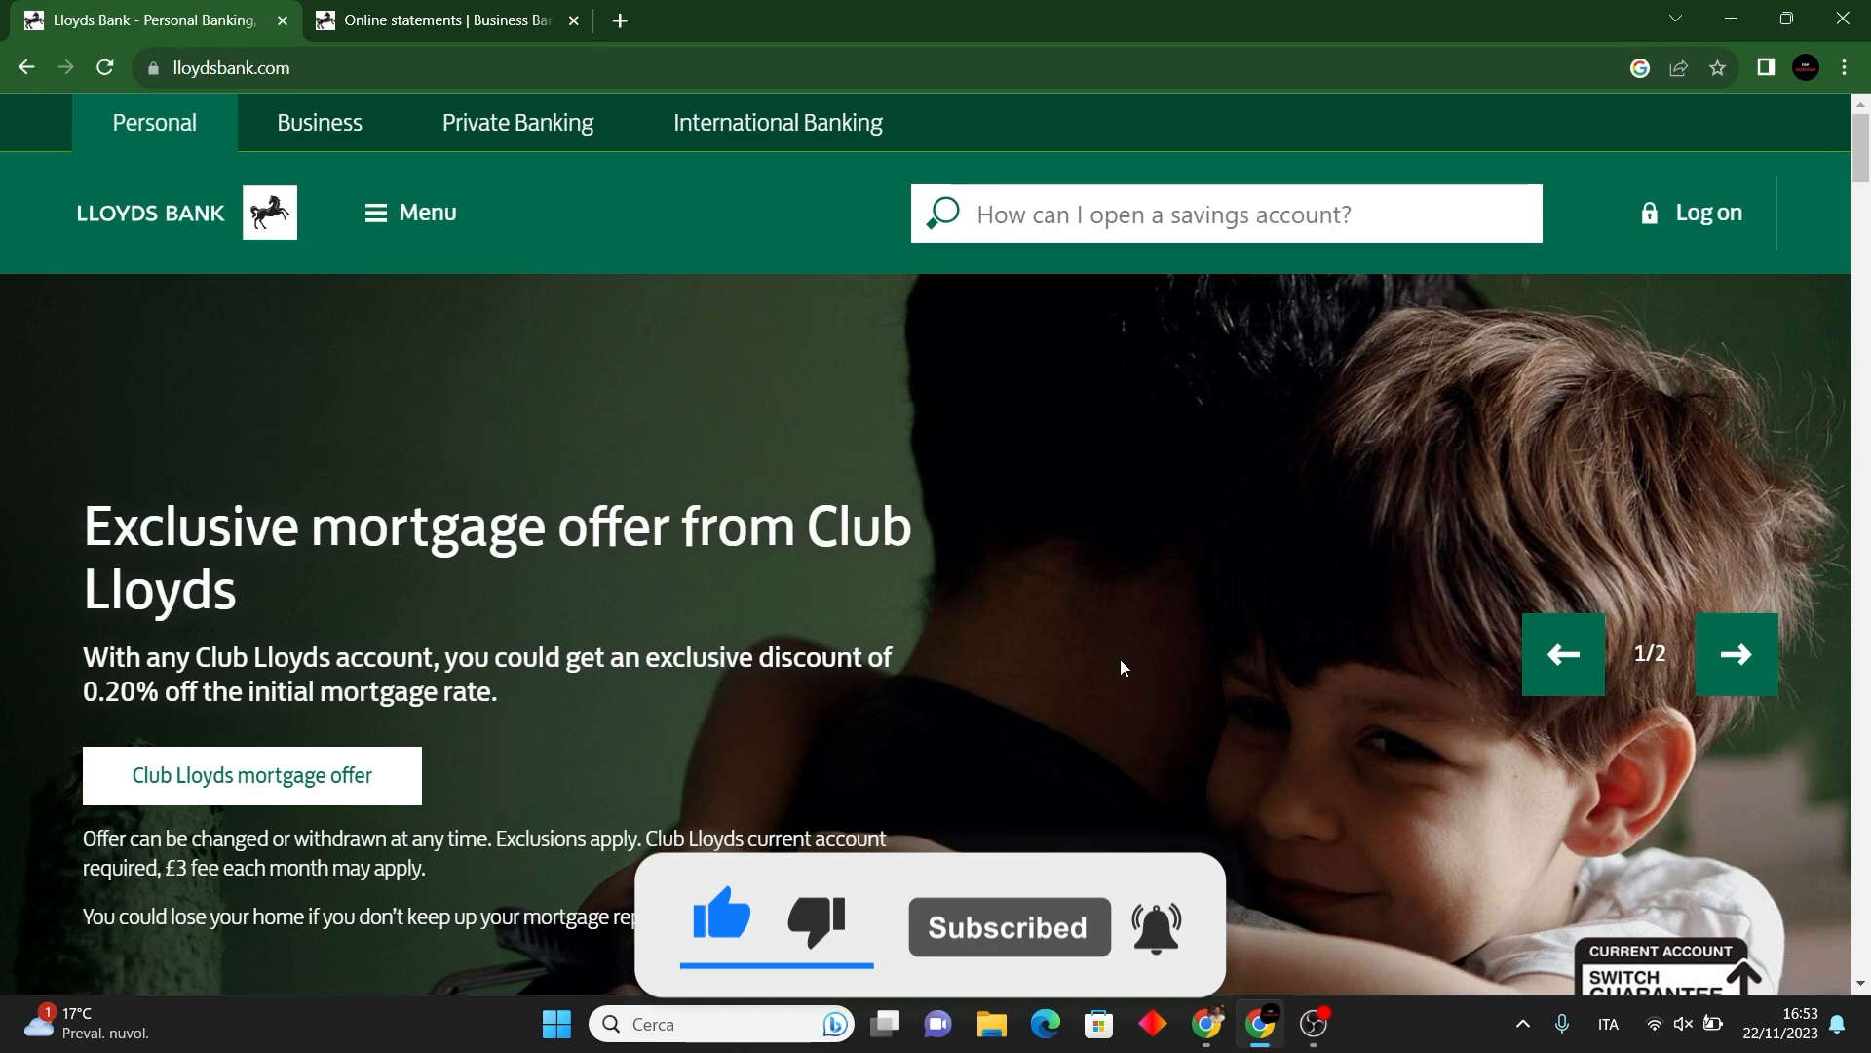